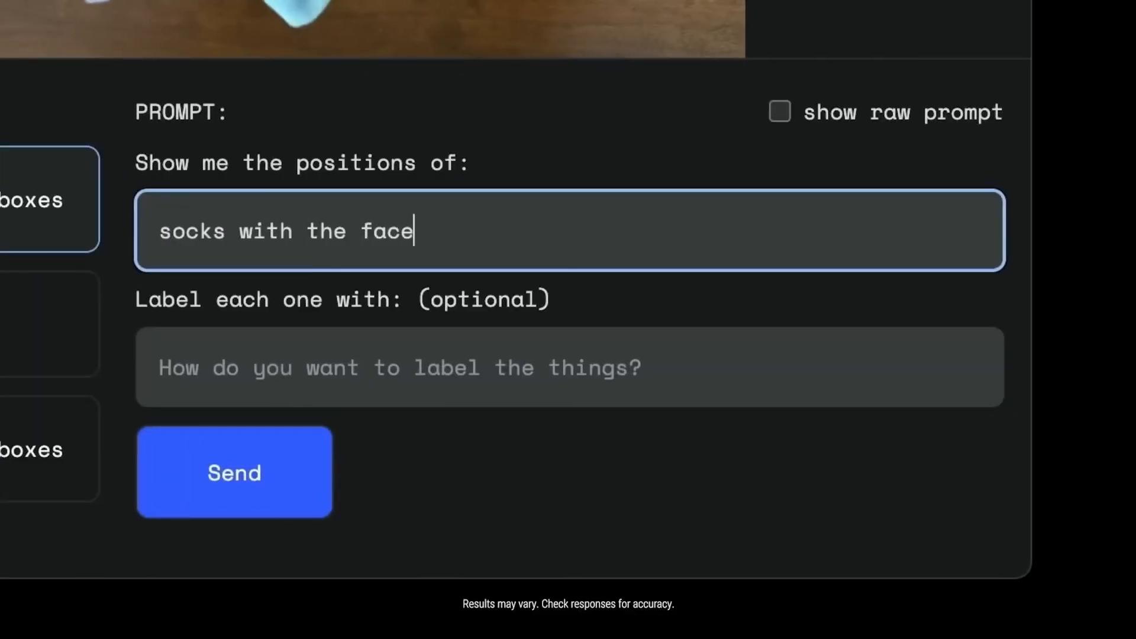
- Send the 'socks with the face' prompt to get 2D bounding boxes around the matching socks
{"action": "left_click", "coordinate": [234, 472]}
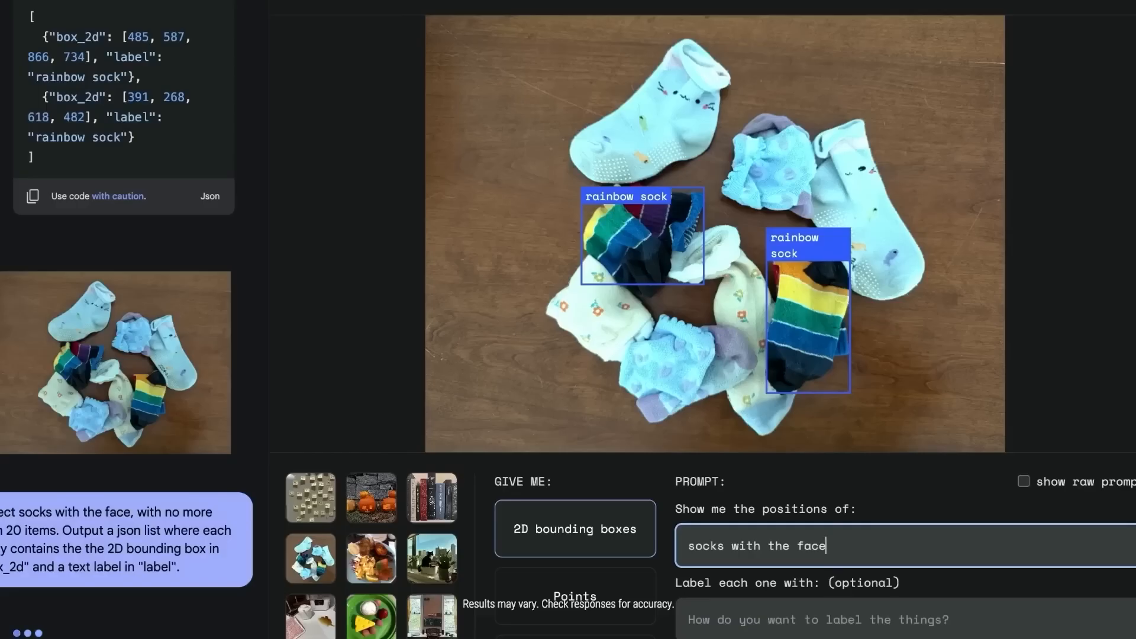